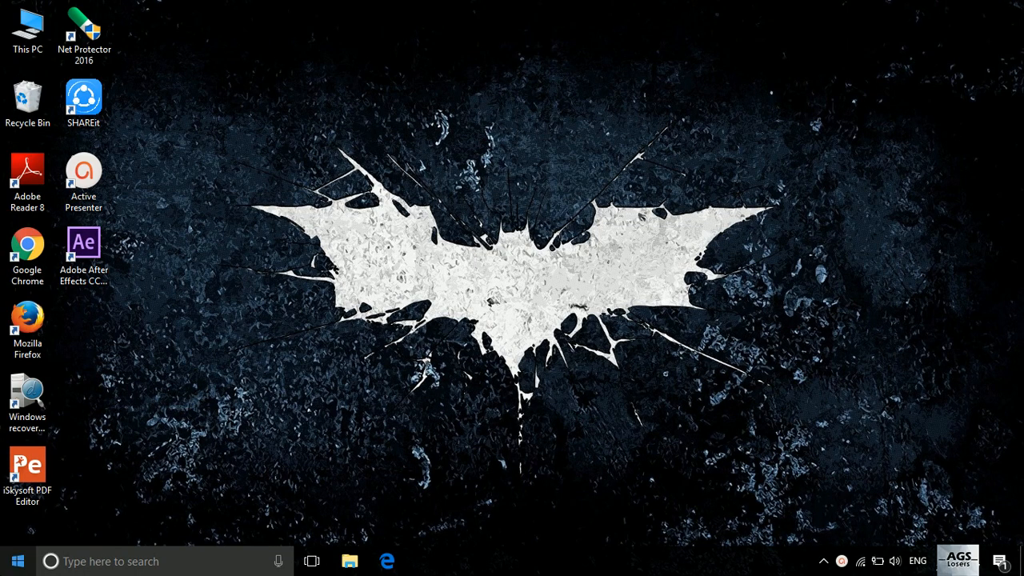
Launch Windows Settings from the Start menu to its home page of categories
left_click(17, 560)
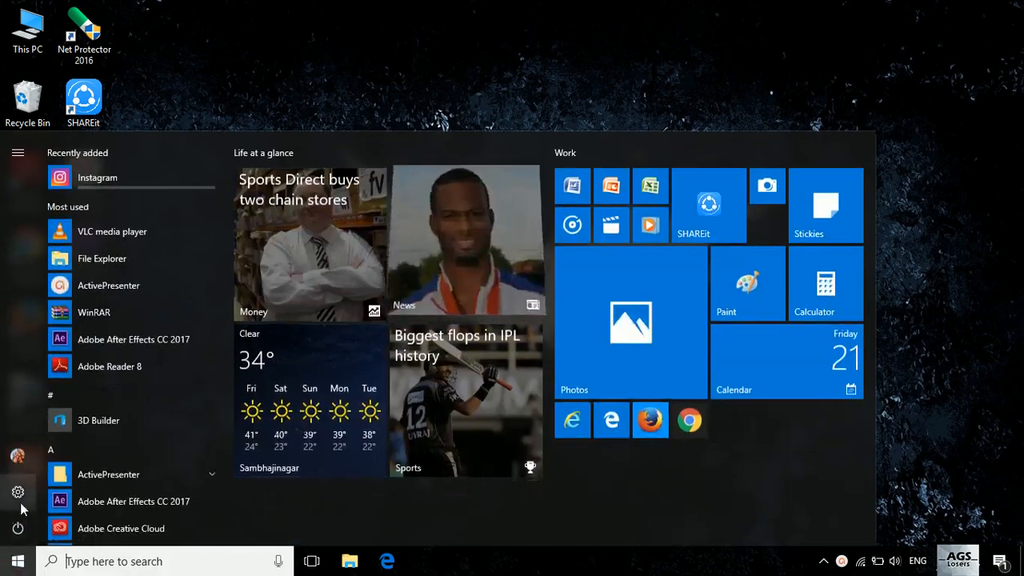
left_click(17, 491)
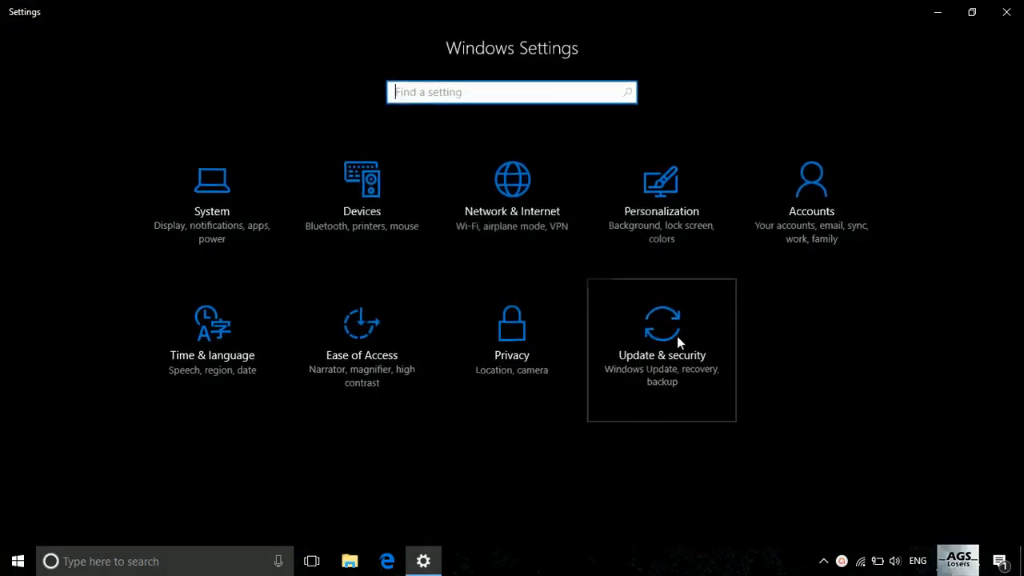
Retry the pending updates on the Windows Update page, which still fails with error 0x80096004
left_click(662, 336)
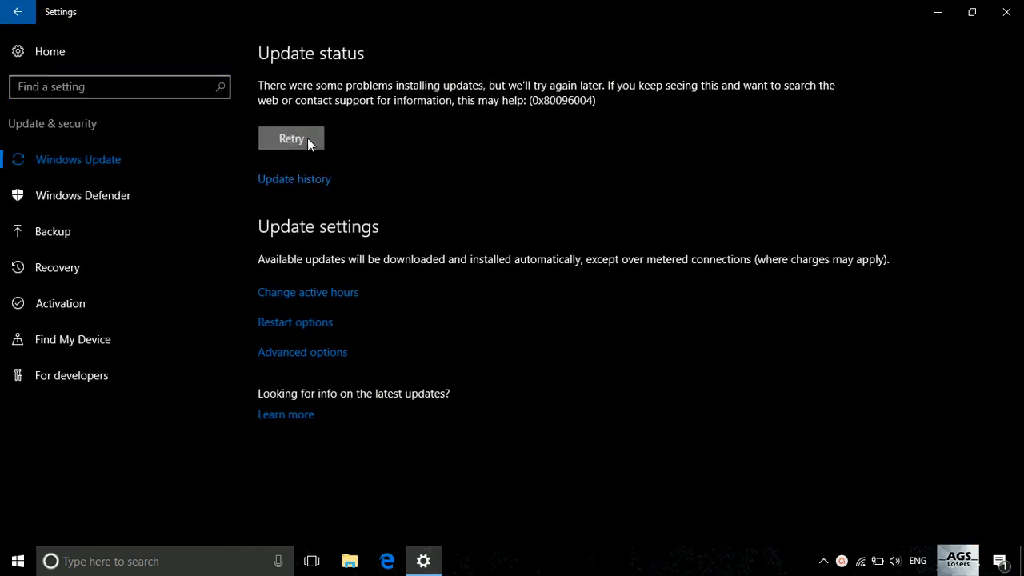
left_click(291, 138)
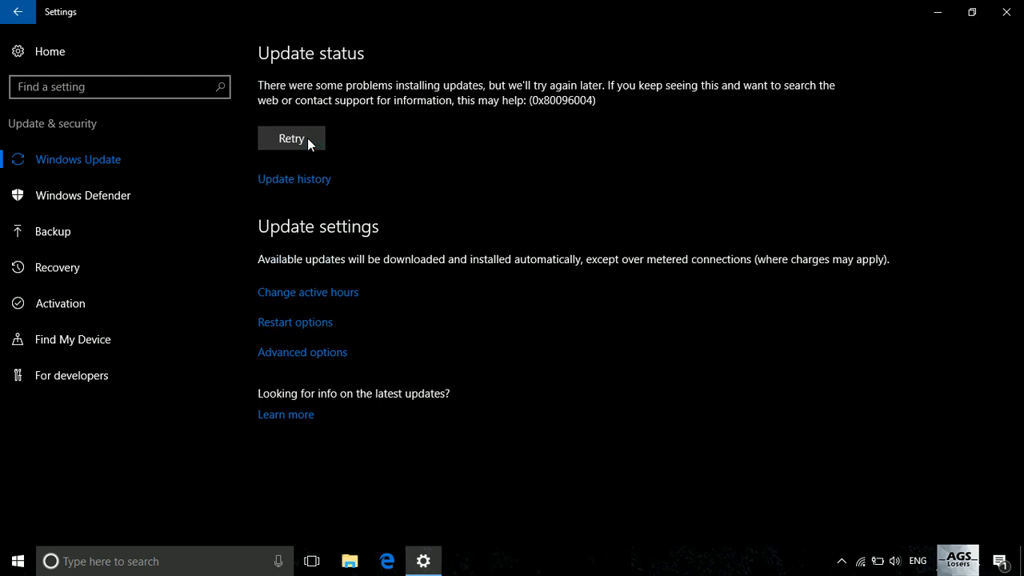
mouse_move(685, 123)
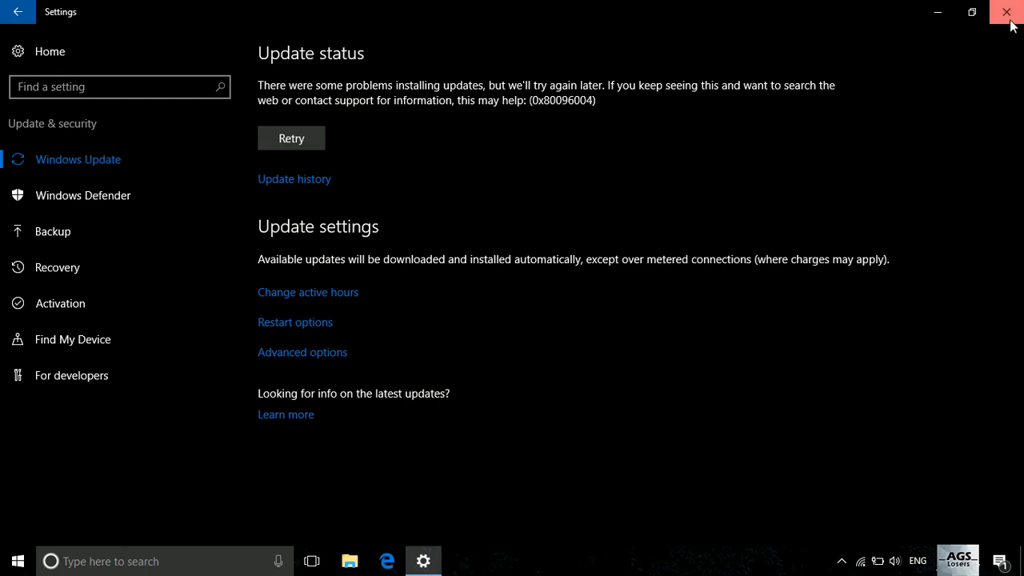
Close Settings and stop the Net Protector NPAV Shield from the system tray, confirming with Yes
left_click(1005, 11)
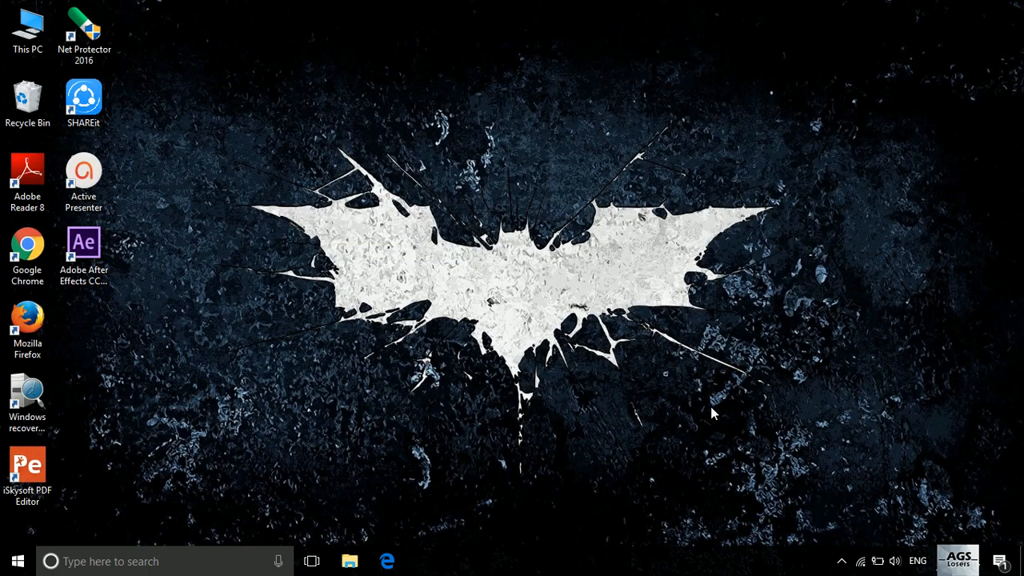
left_click(842, 560)
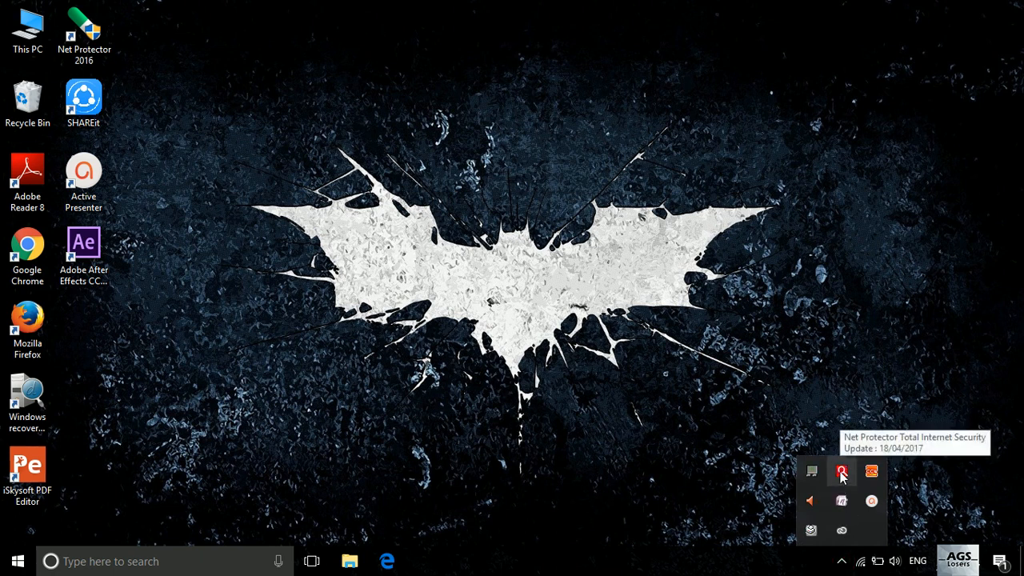
left_click(841, 470)
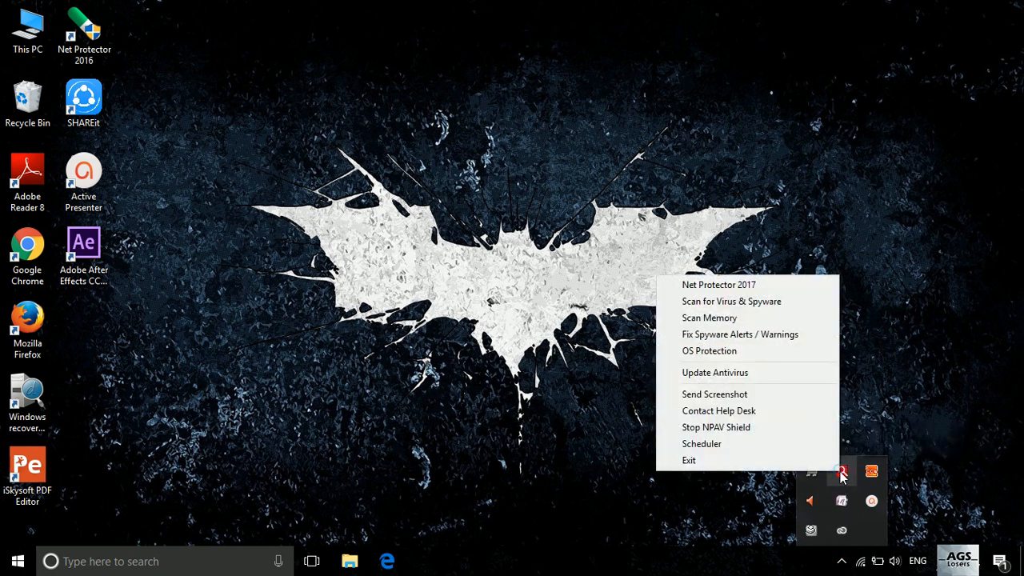
mouse_move(736, 425)
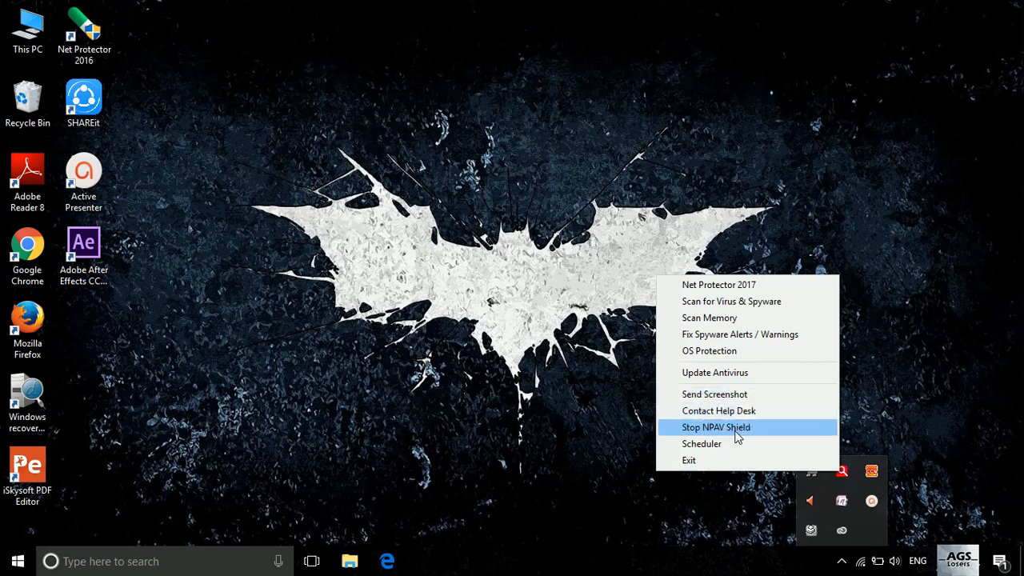
left_click(715, 425)
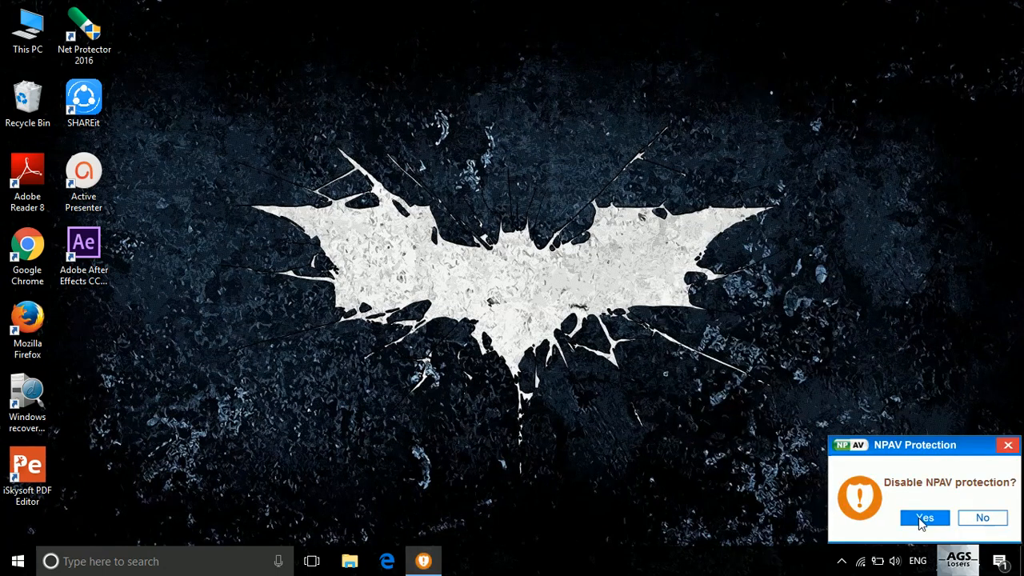
left_click(925, 518)
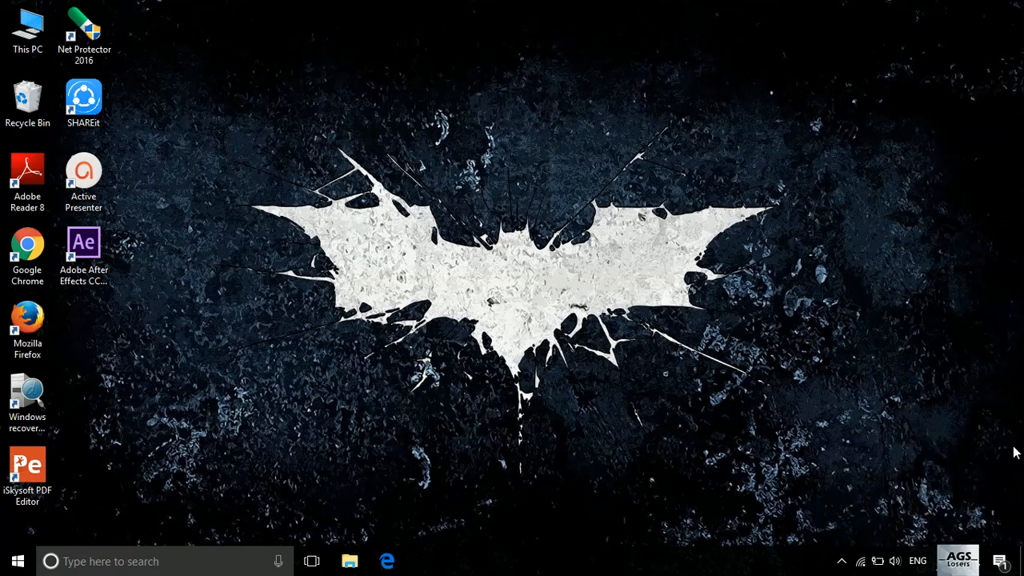
Reopen Windows Update and retry, so a fresh update check runs instead of error 0x80096004
left_click(998, 560)
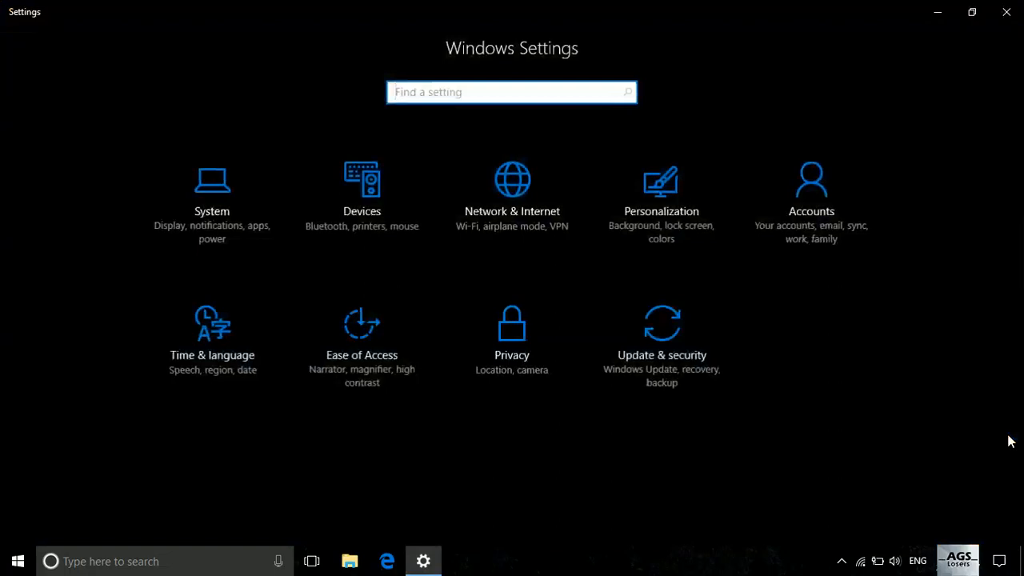
left_click(662, 336)
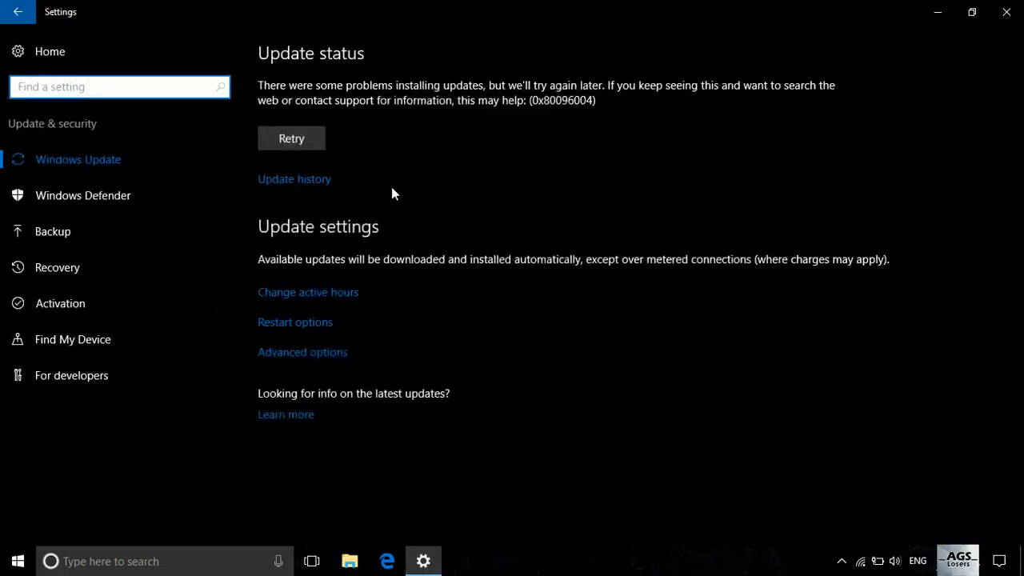
left_click(291, 138)
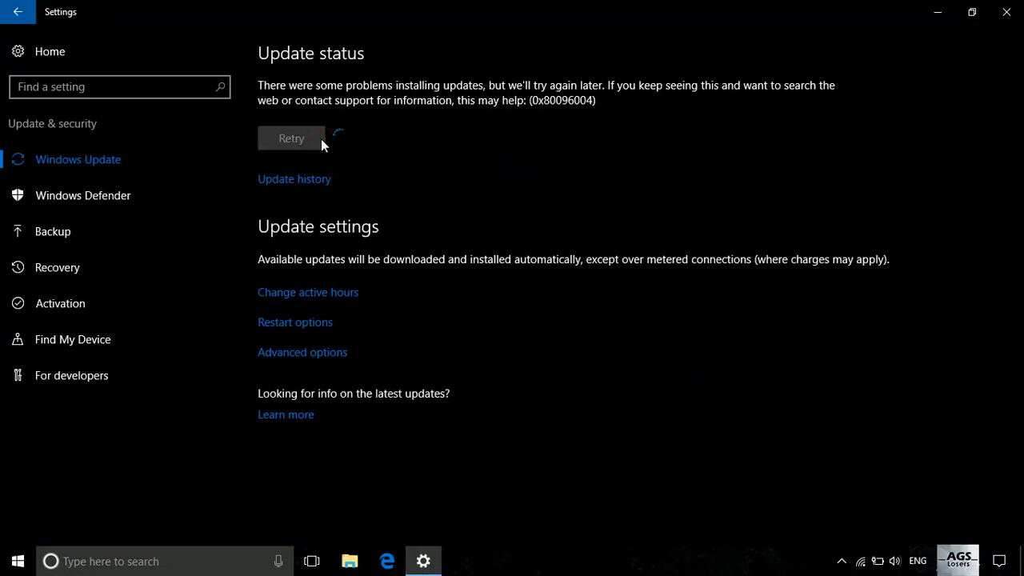
left_click(291, 137)
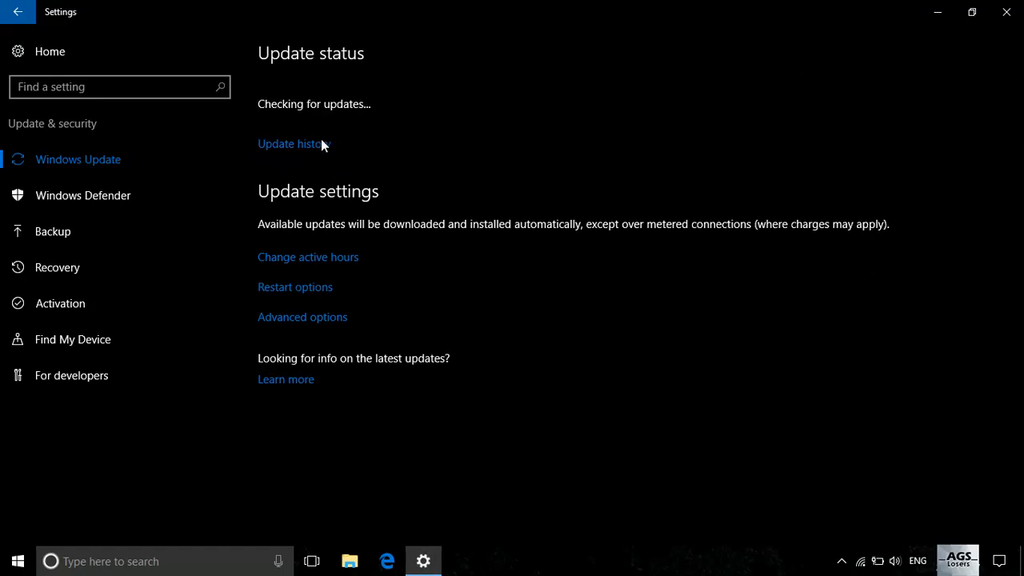